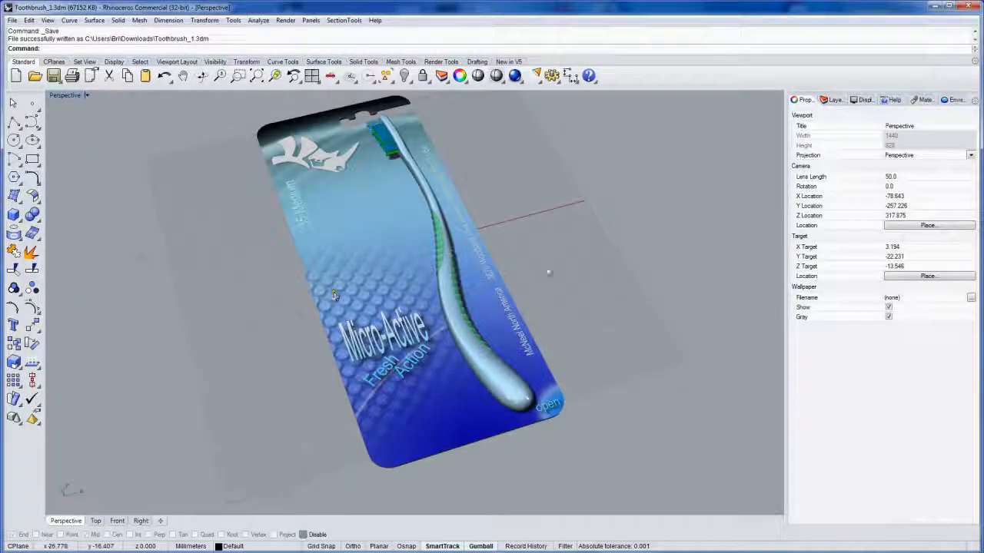
- From the Top viewport, draw a curve tracing the toothbrush head and handle
drag(335, 296, 561, 265)
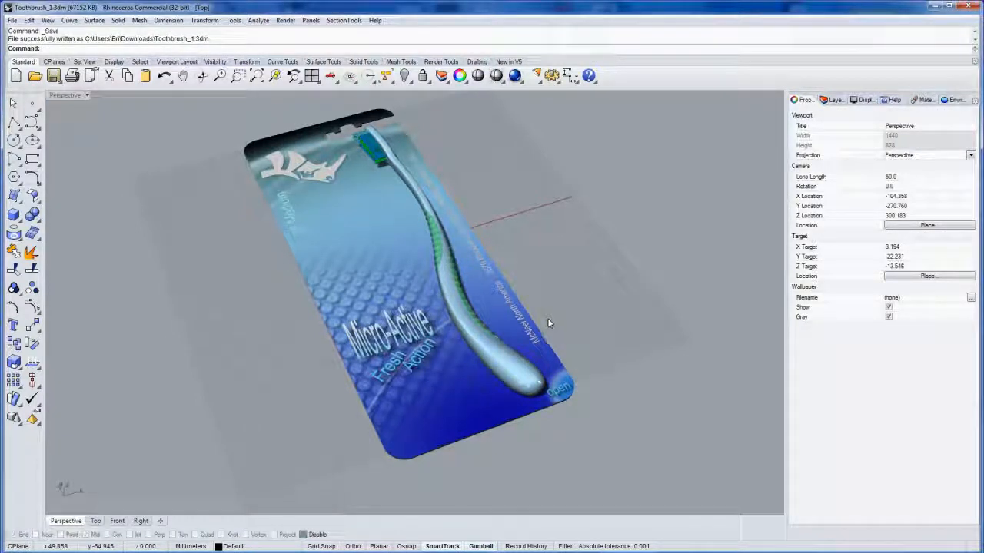
click(95, 521)
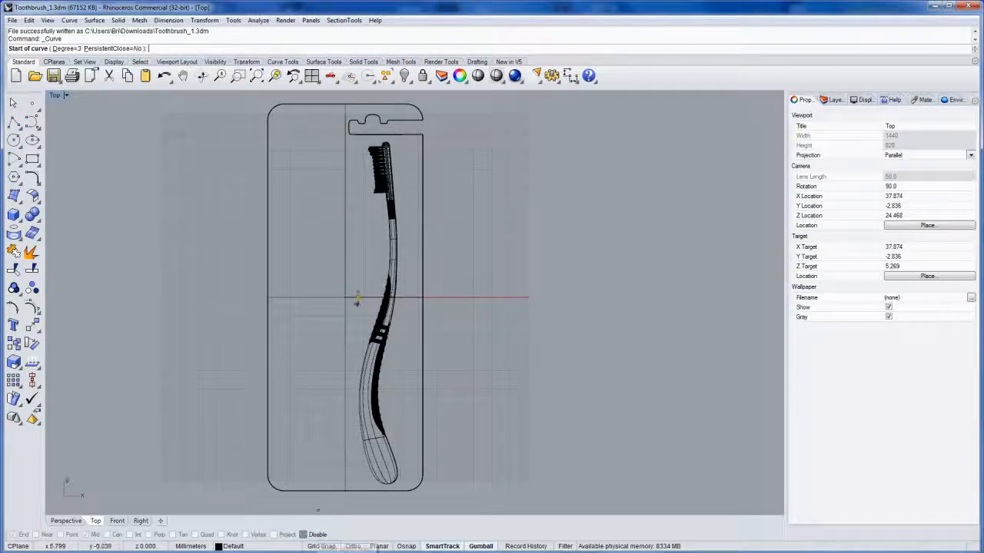
click(378, 141)
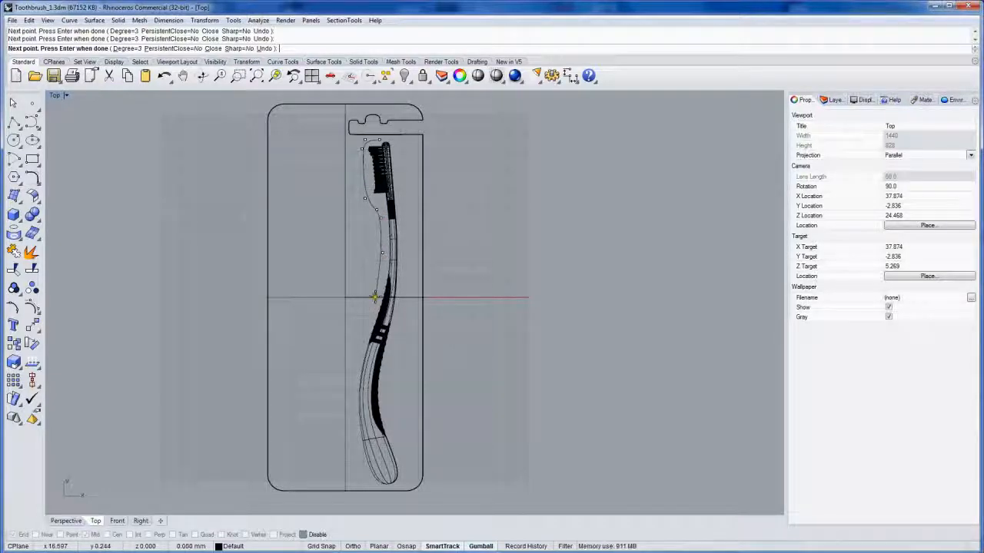
click(347, 398)
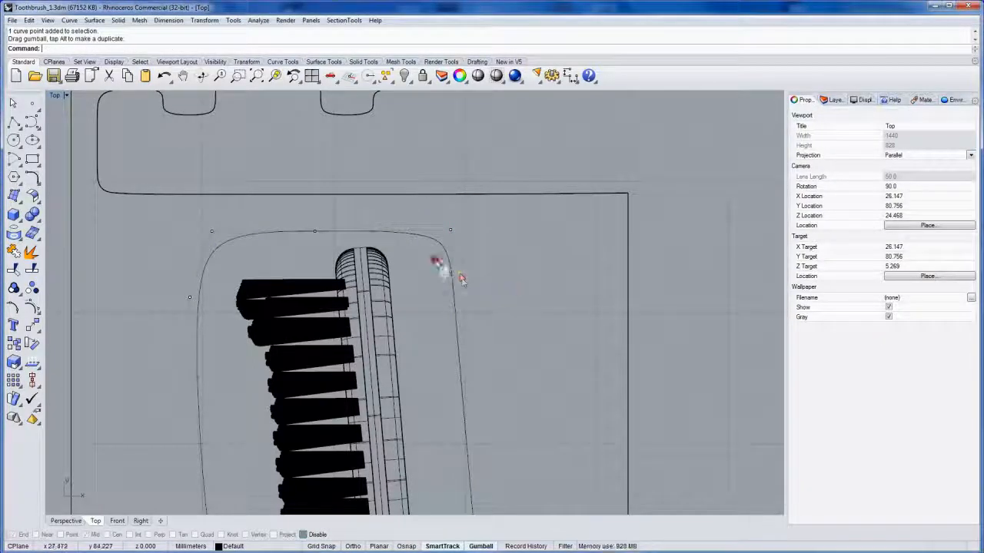
- Drag an outline control point near the brush head to hug it closer
click(437, 263)
text(Offset)
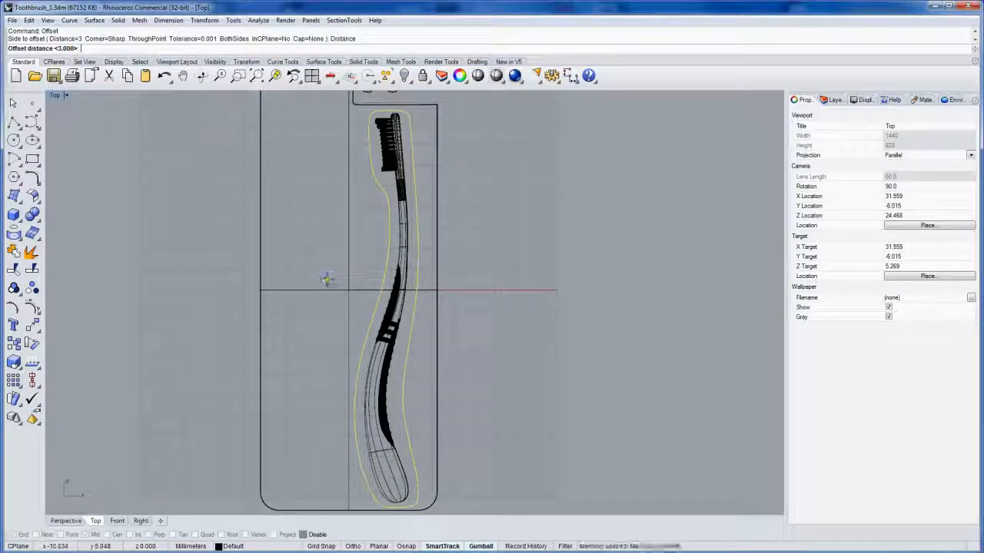
- Offset the toothbrush outline 5 mm outward into a larger closed curve
text(5)
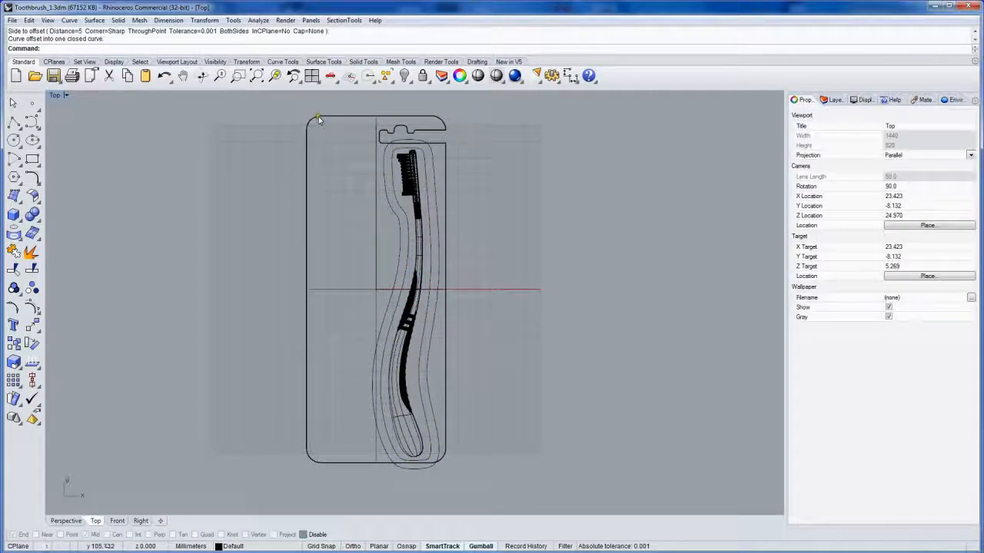
- Select the printed card surface from the Selection Menu at its edge
click(316, 121)
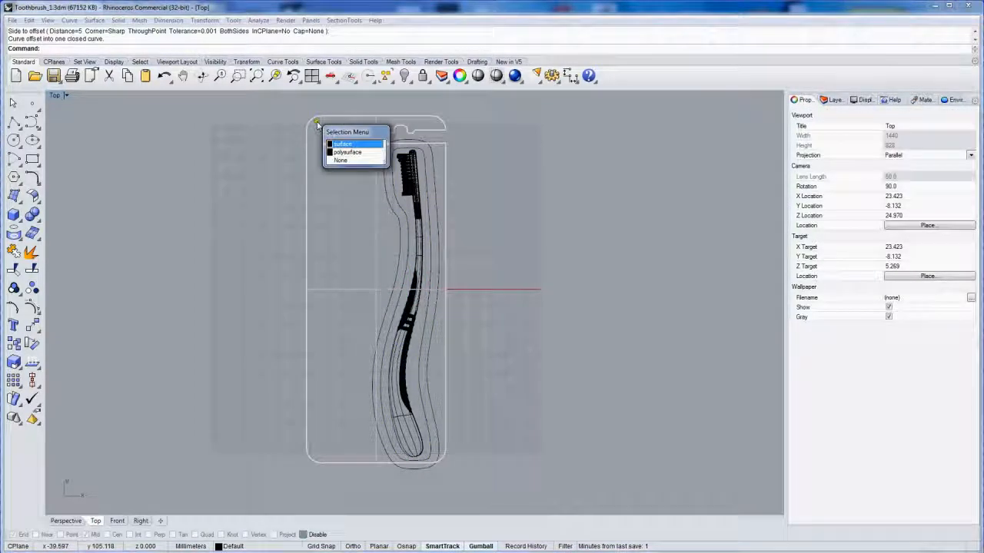
mouse_move(353, 152)
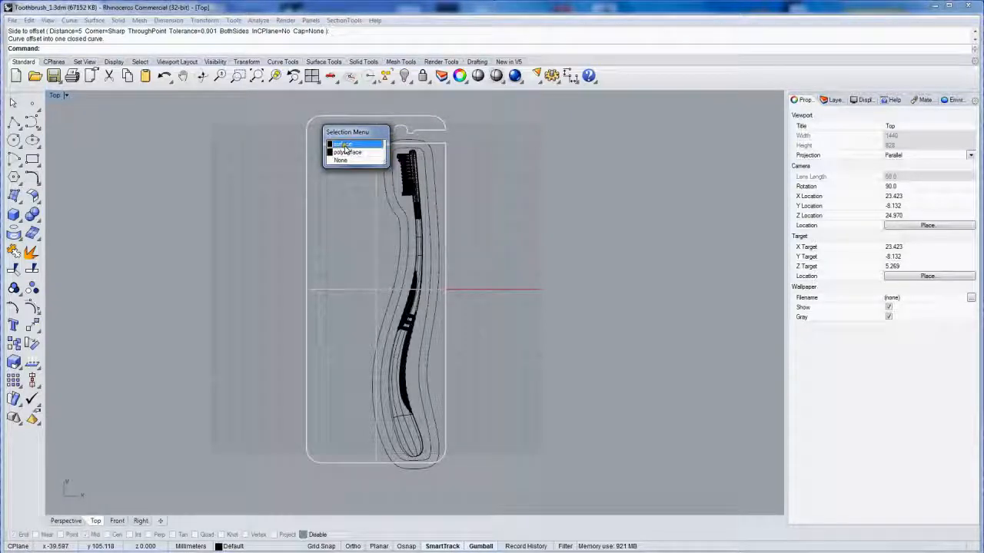
click(343, 145)
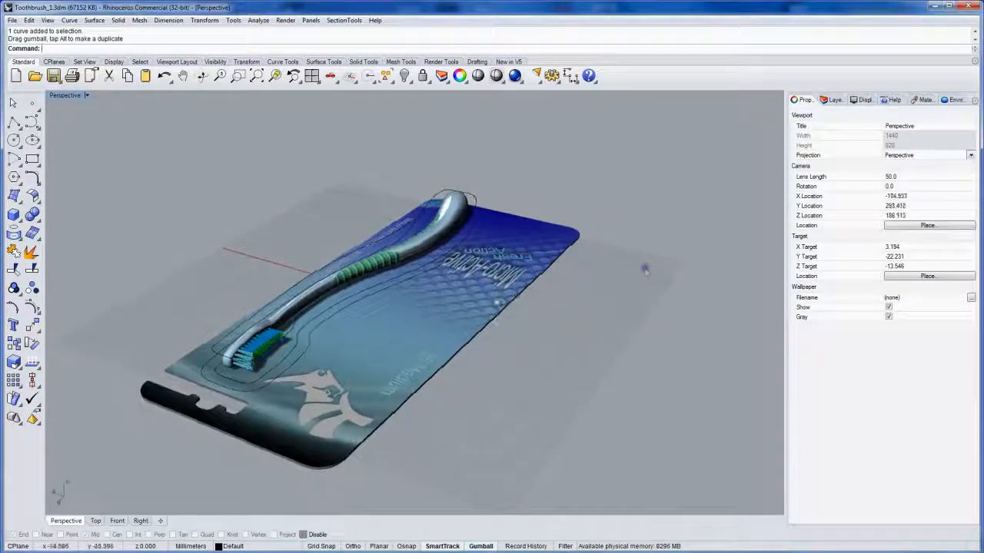
- Lift the inner outline curve above the toothbrush using the gumball Z arrow
drag(646, 269, 411, 288)
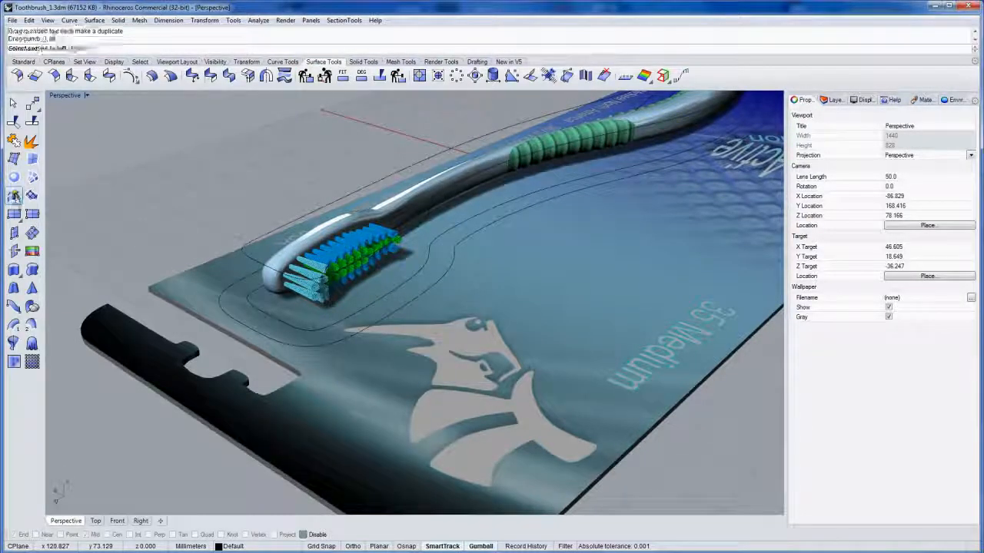
- Loft a blister wall from the raised inner curve to the outer outline
click(320, 337)
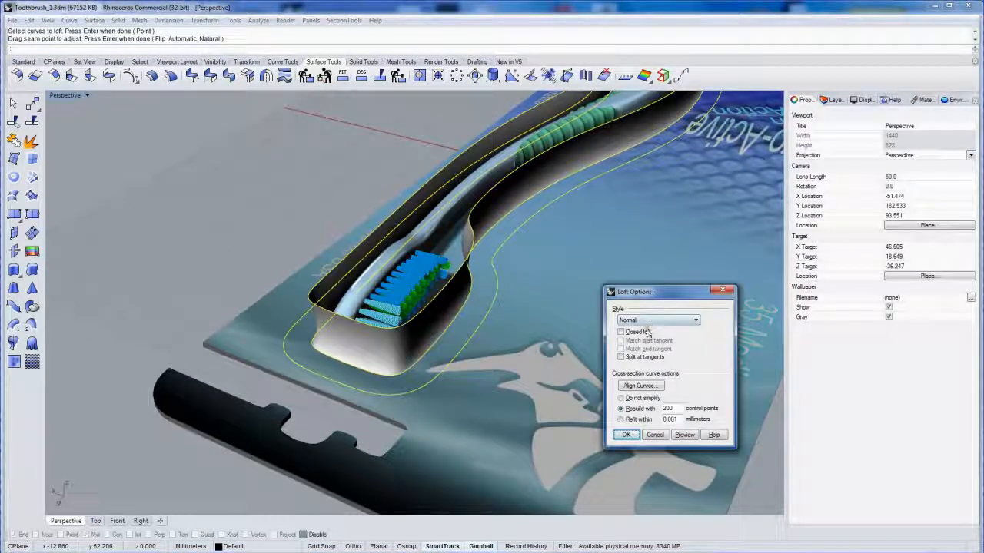
- Switch the loft style from Normal to Loose and preview it
click(621, 397)
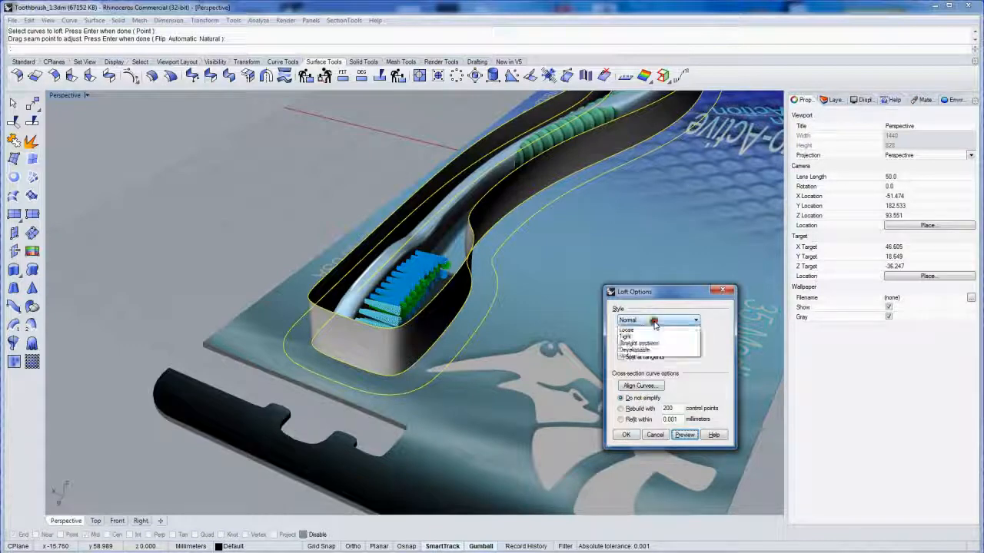
click(626, 330)
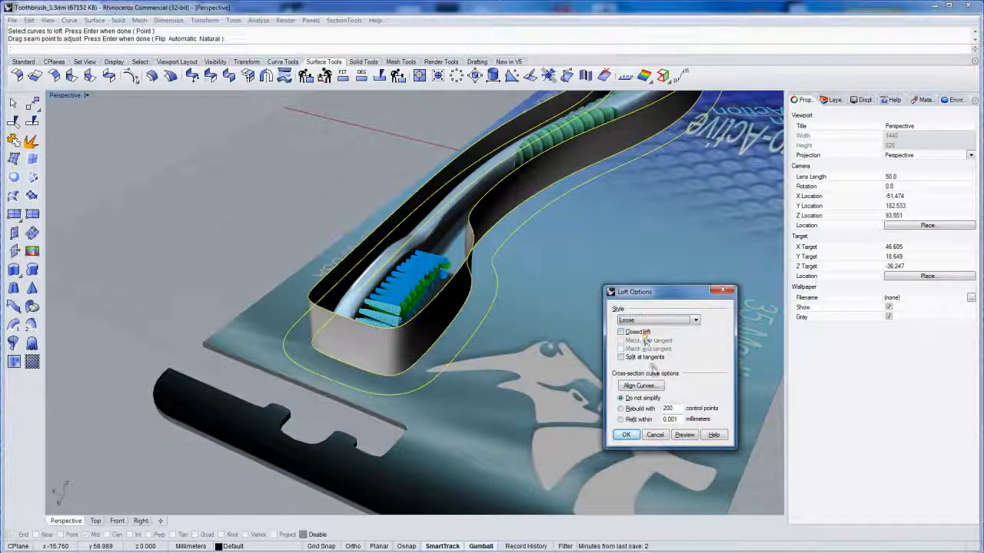
click(685, 435)
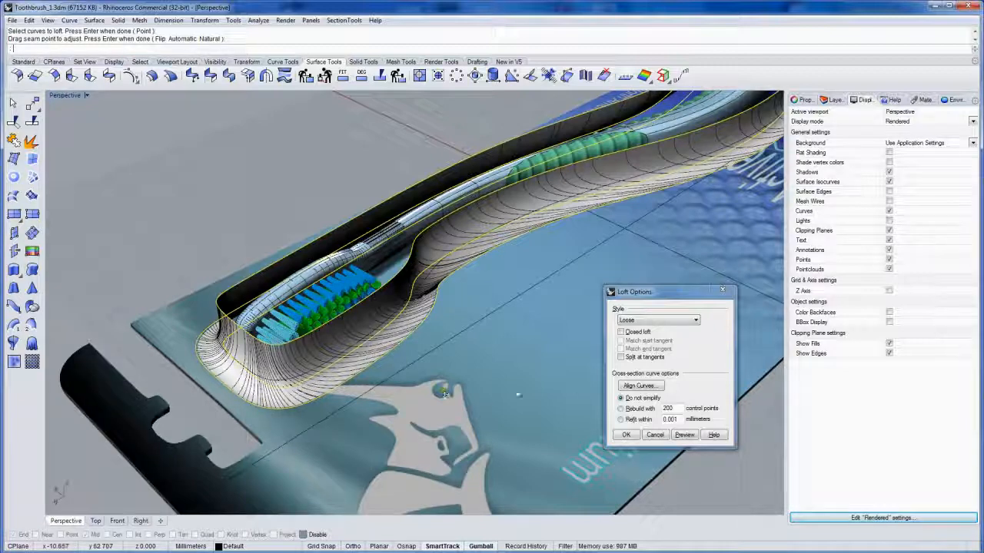
- Rebuild the loft with 200 control points, preview, and accept the wall
click(621, 408)
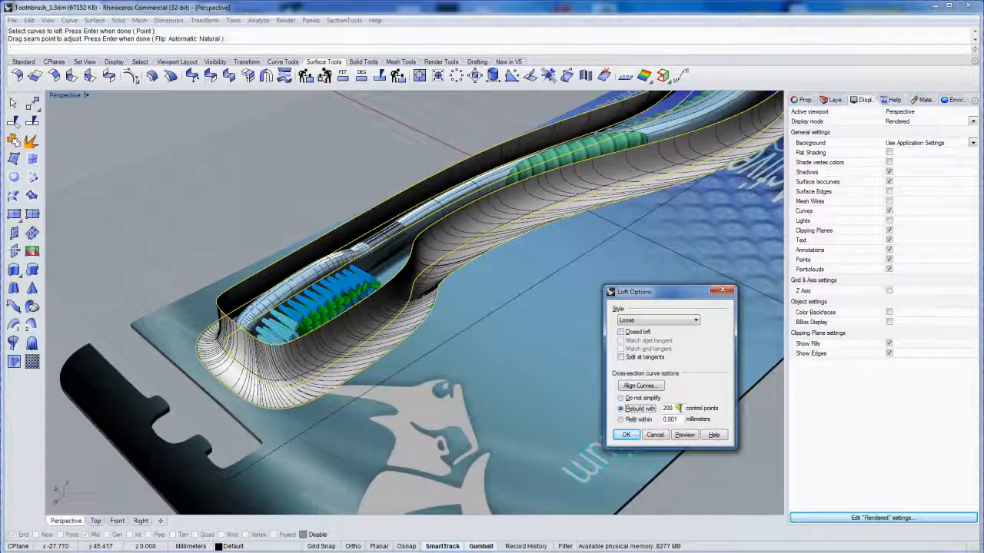
click(684, 435)
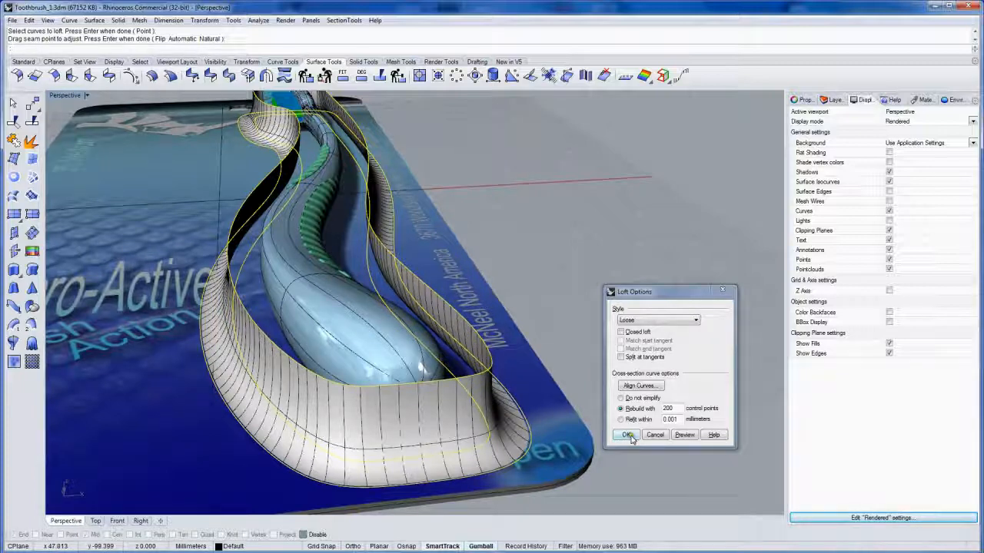
click(626, 435)
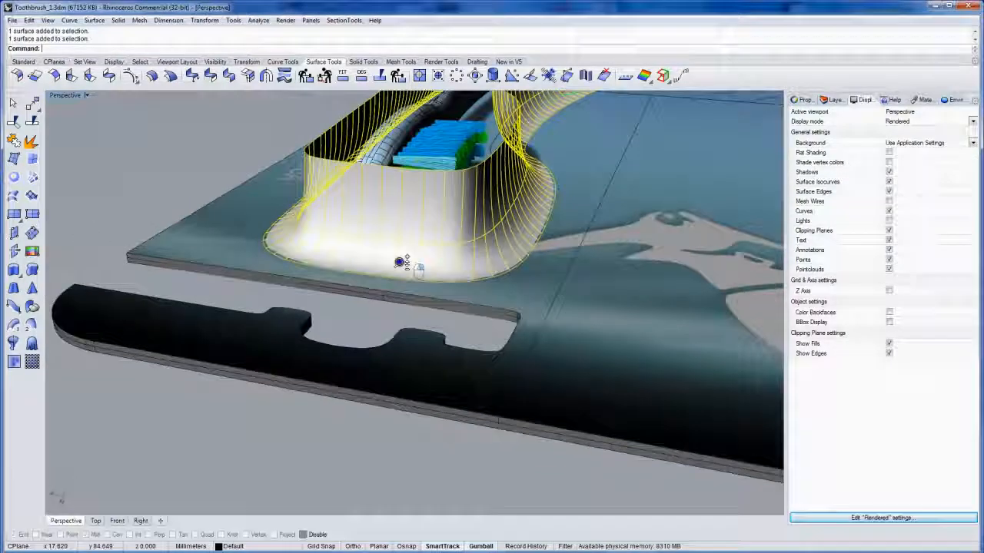
drag(400, 261, 238, 176)
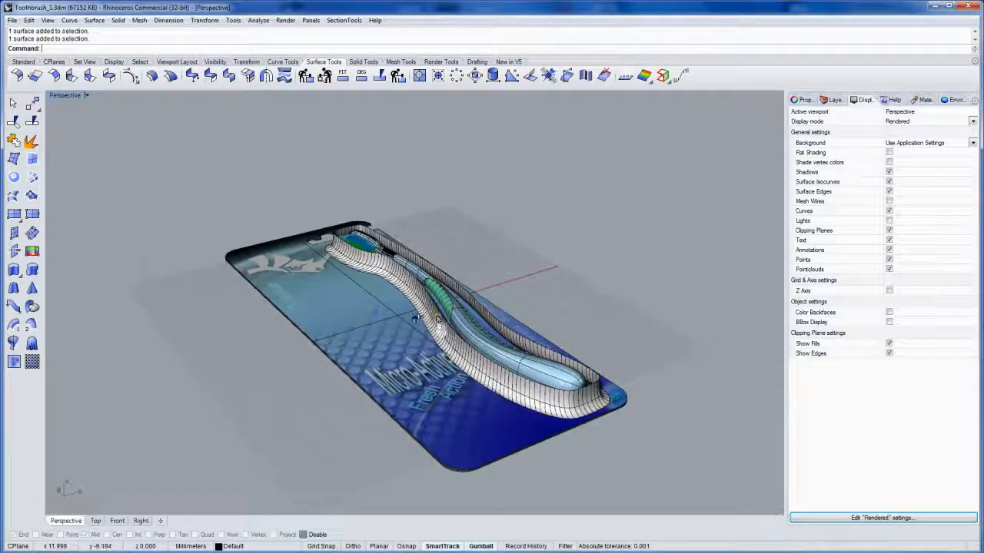
drag(415, 316, 361, 319)
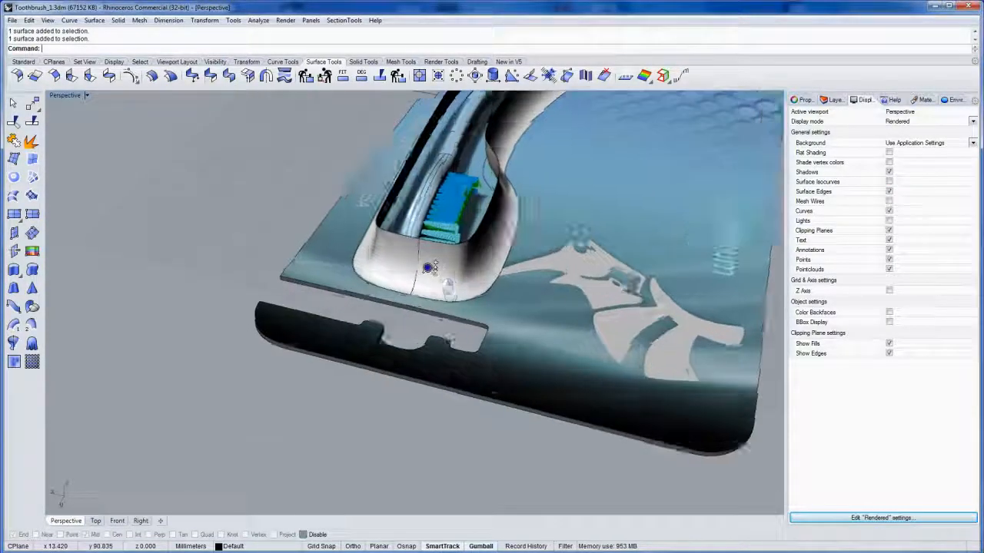
drag(430, 269, 392, 246)
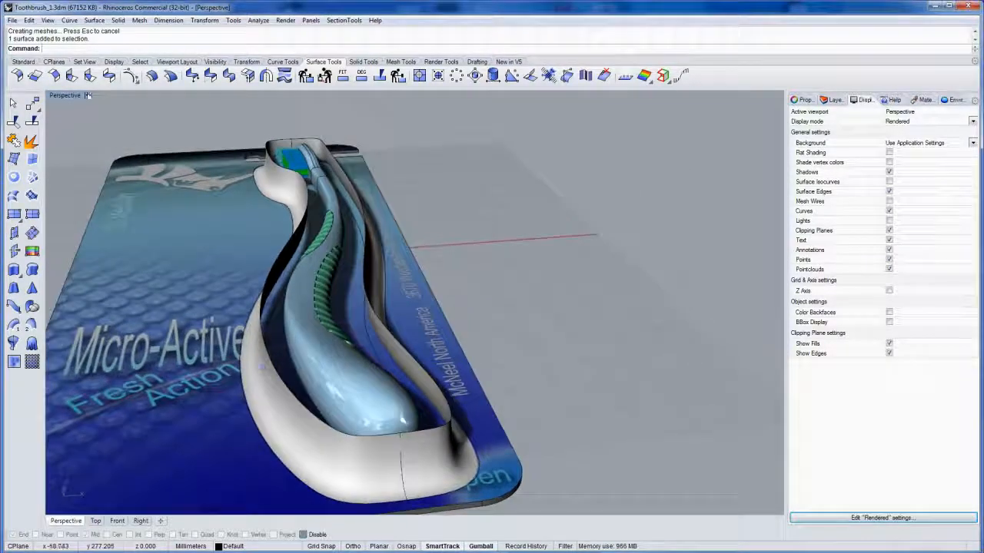
- Blend the two top wall edges with bulge sliders at 0.321 and join into one polysurface
click(108, 74)
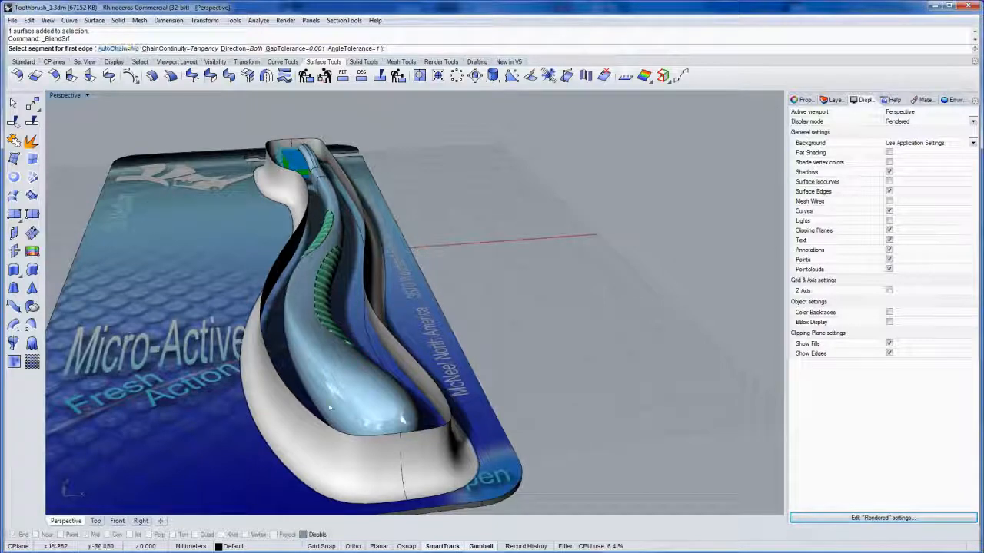
click(331, 407)
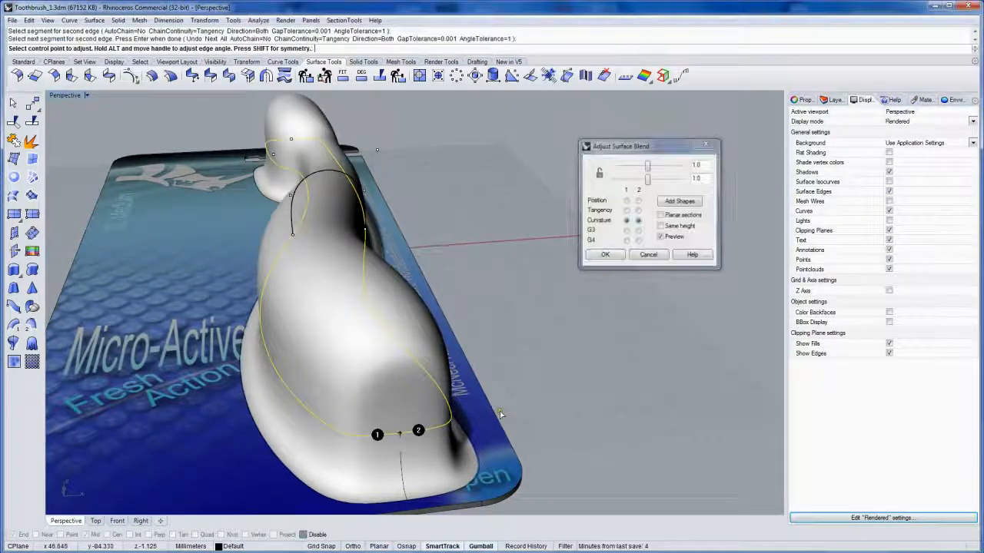
click(600, 175)
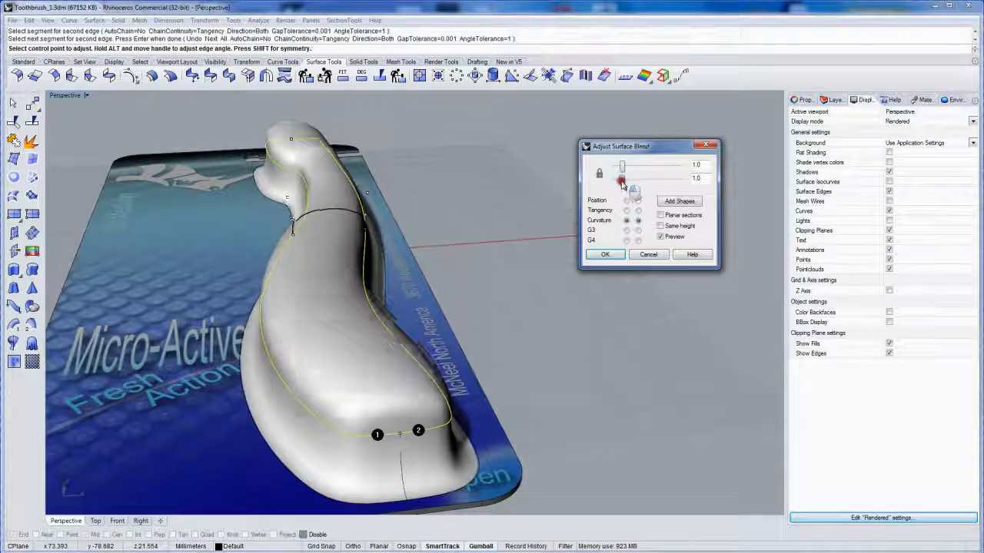
drag(623, 166, 619, 182)
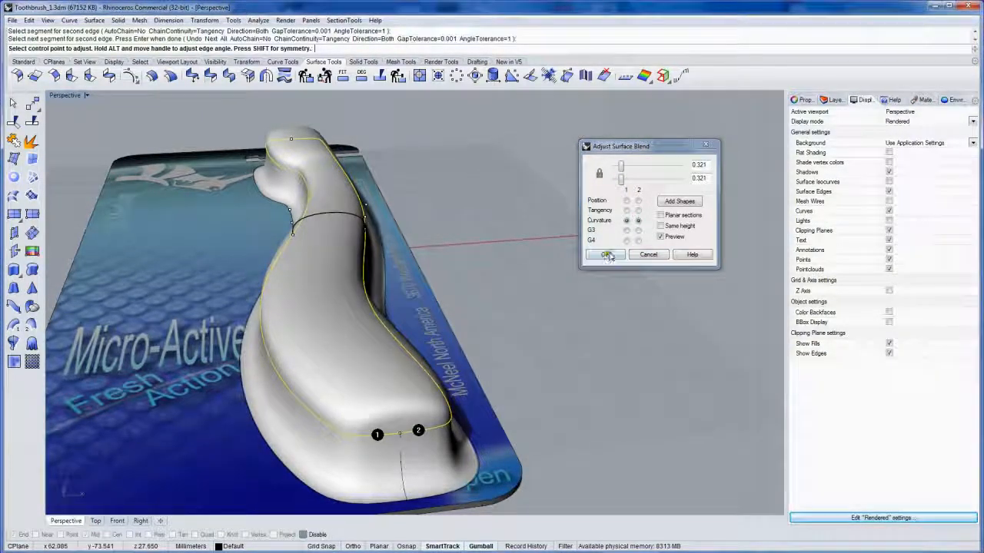
click(606, 254)
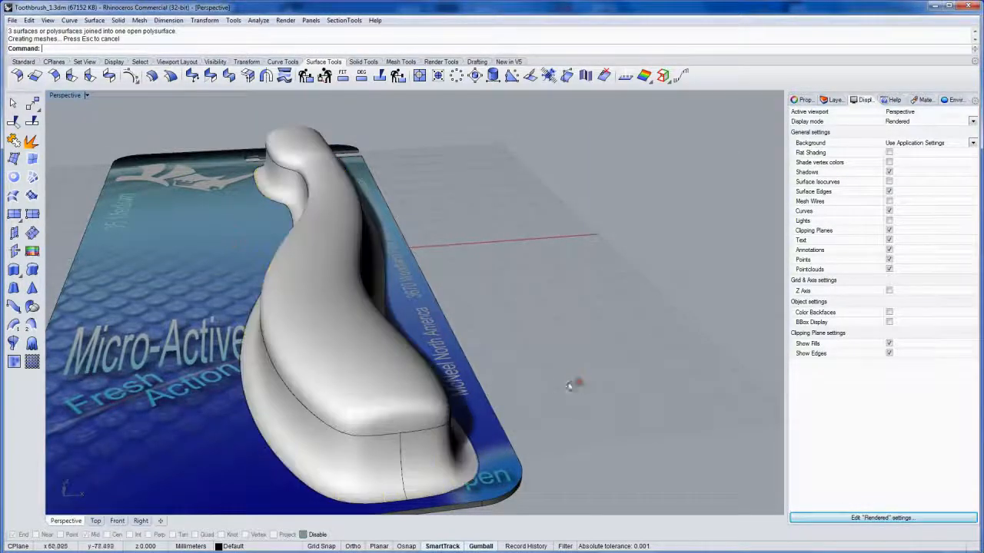
drag(576, 384, 549, 338)
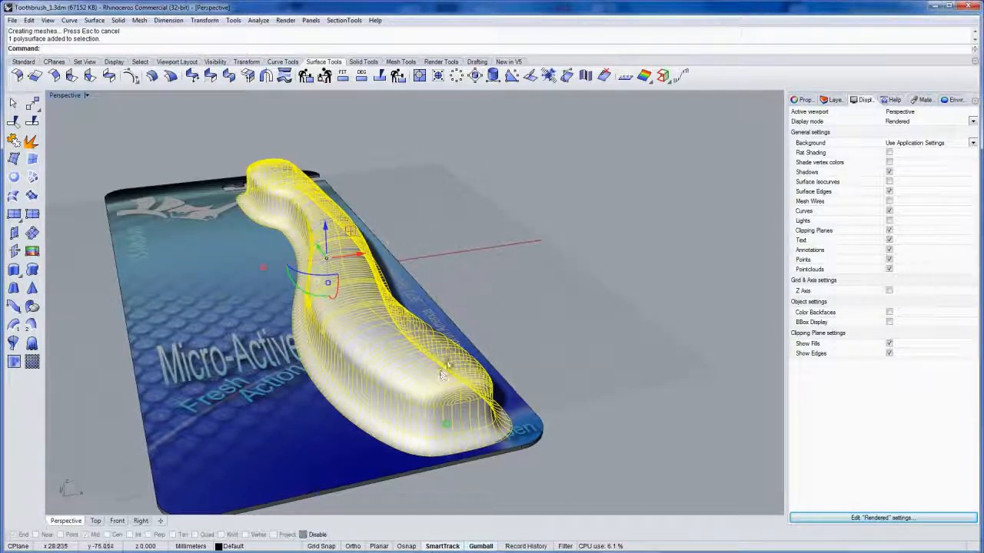
- Offset the joined shell 0.05 mm as a solid to thicken it
click(507, 333)
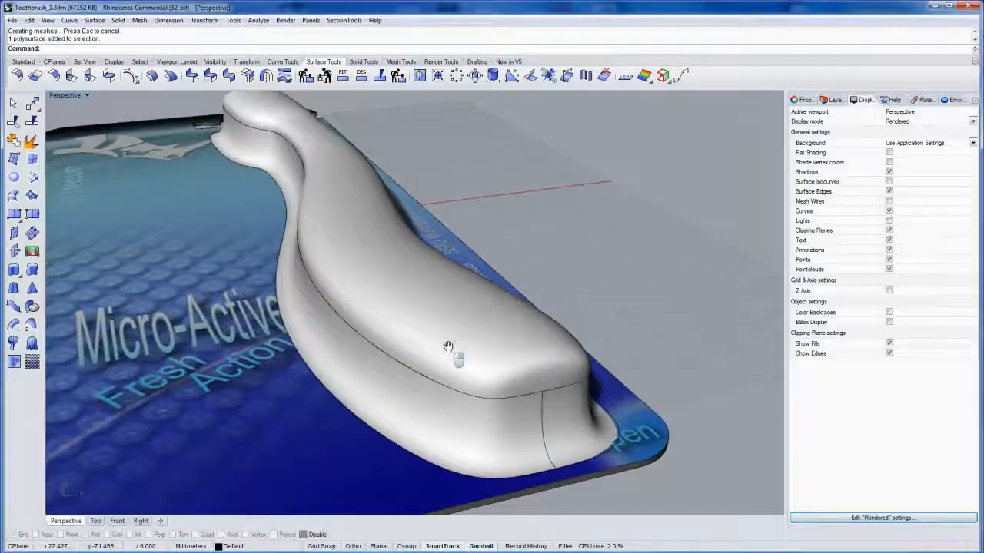
click(448, 346)
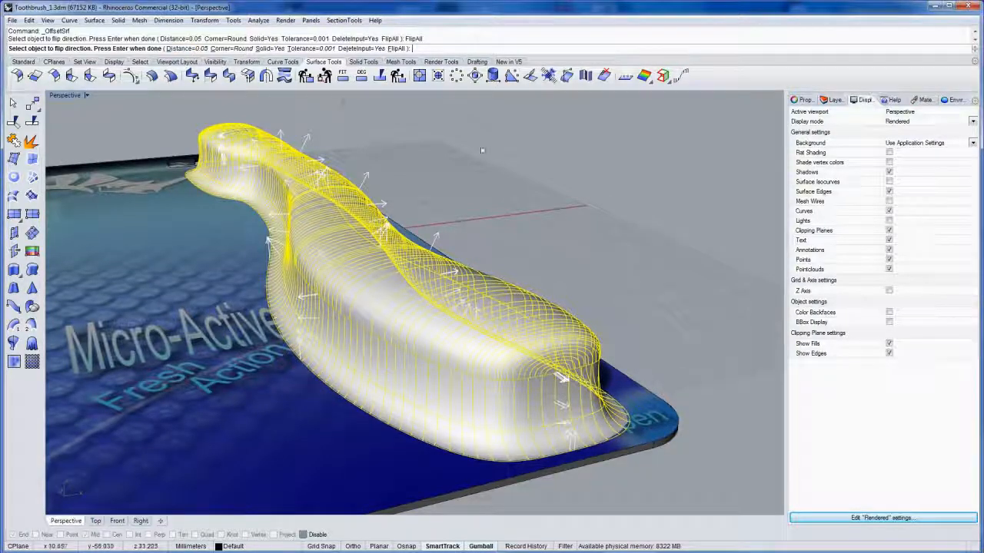
key(Enter)
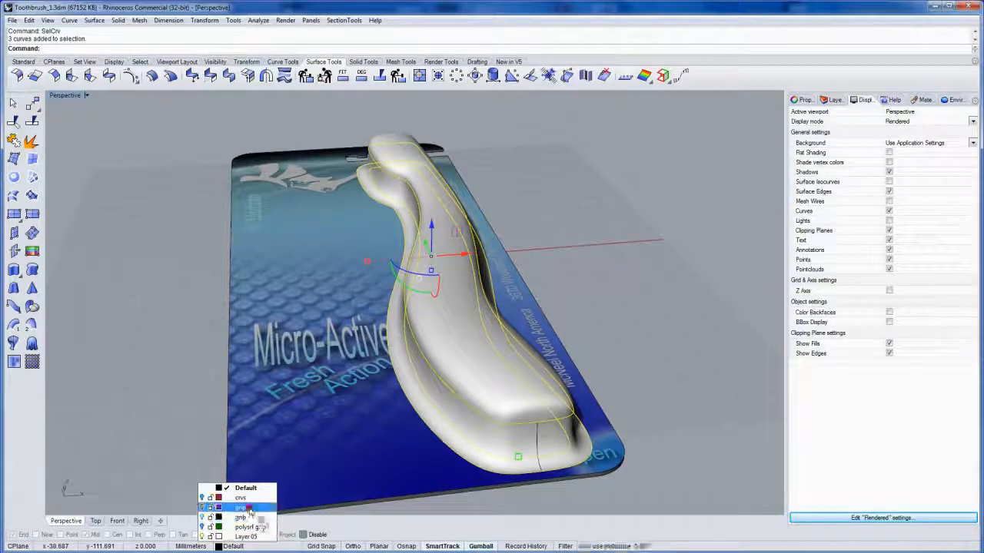
- Put the selected guide curves on the crvs layer and give the blister shell a transparent material
click(241, 498)
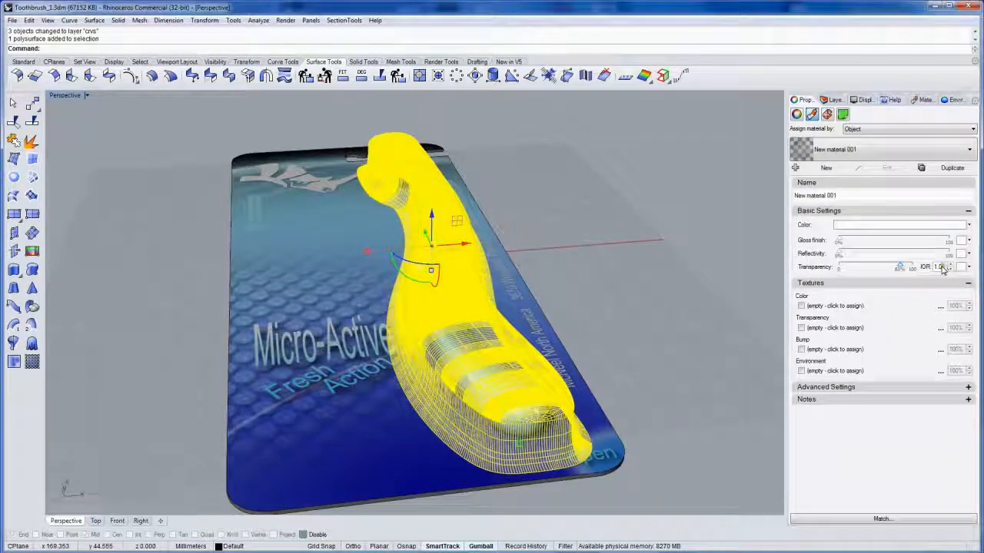
click(951, 267)
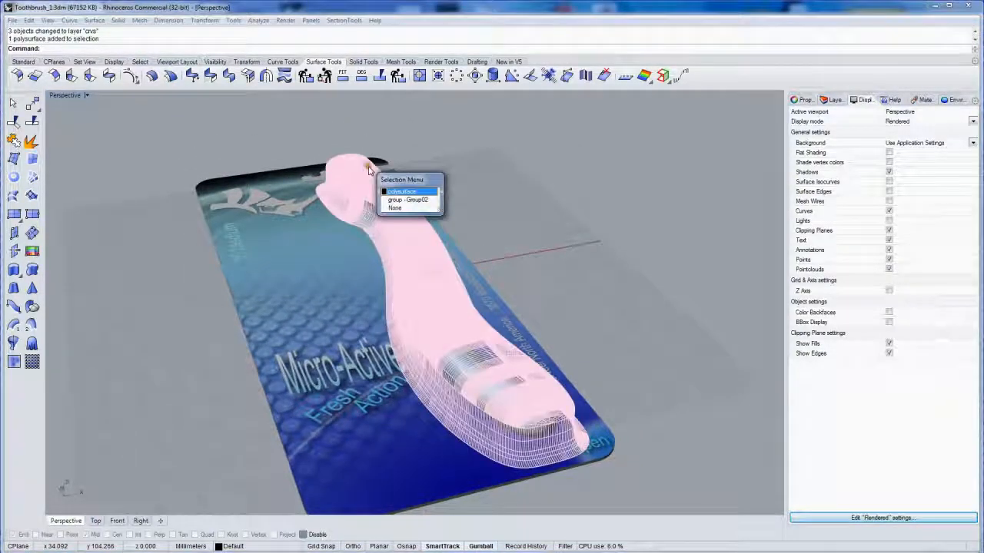
click(402, 191)
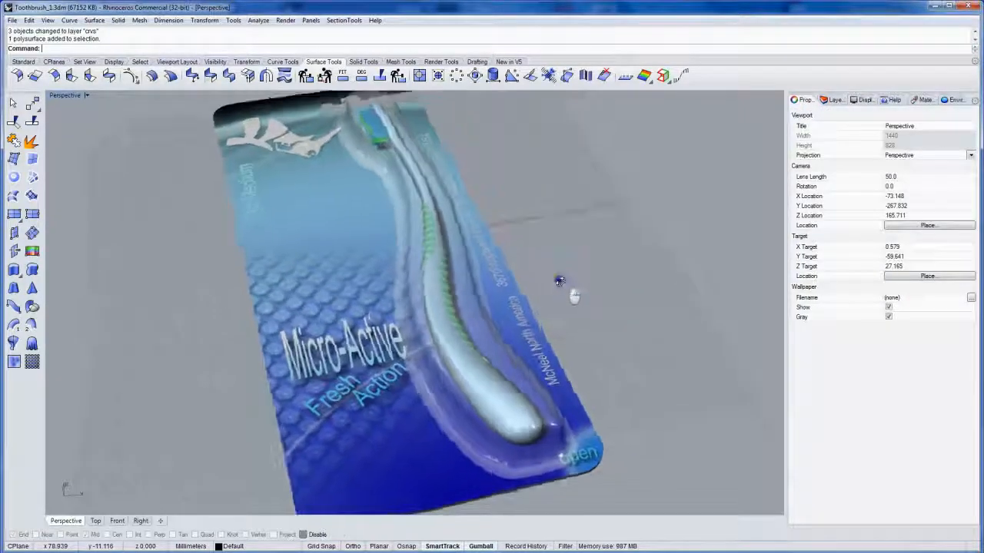
drag(560, 281, 488, 269)
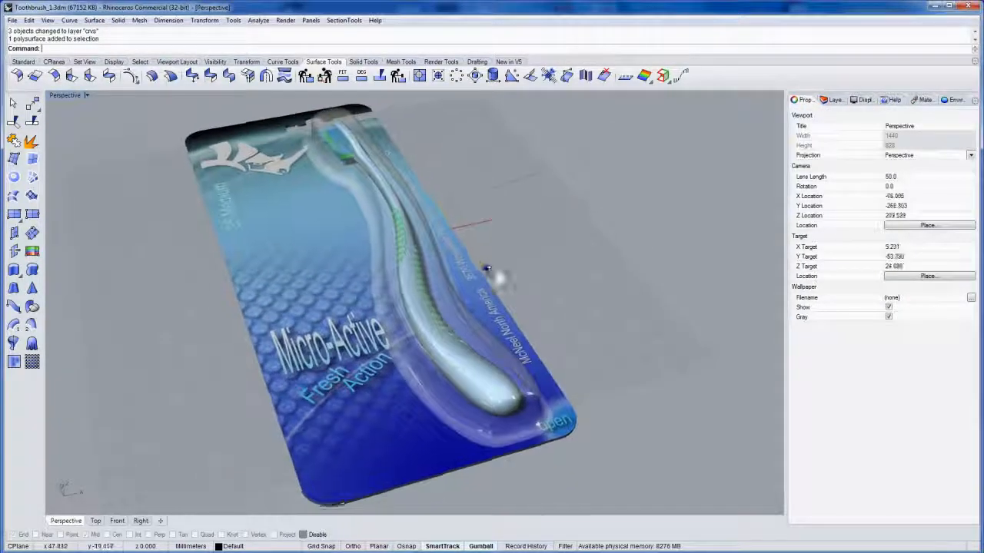